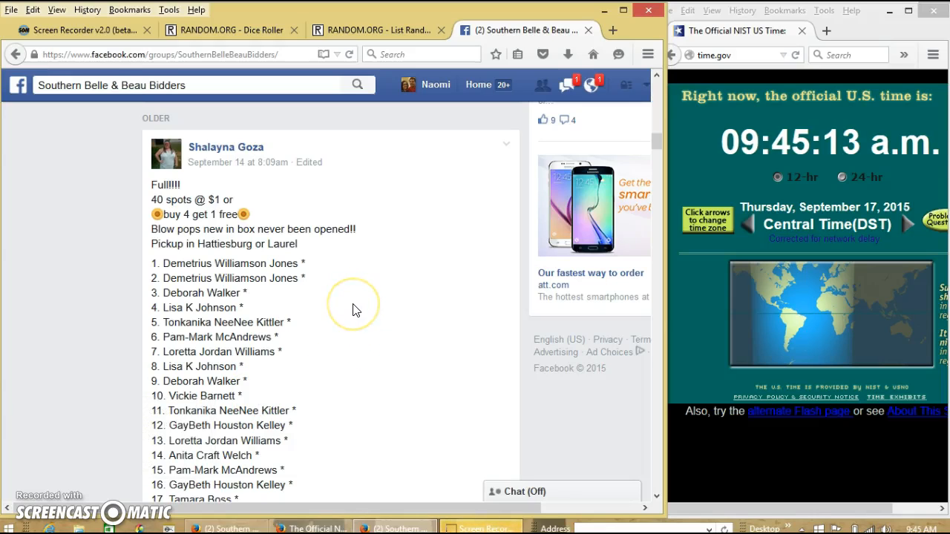
pyautogui.moveTo(152, 267)
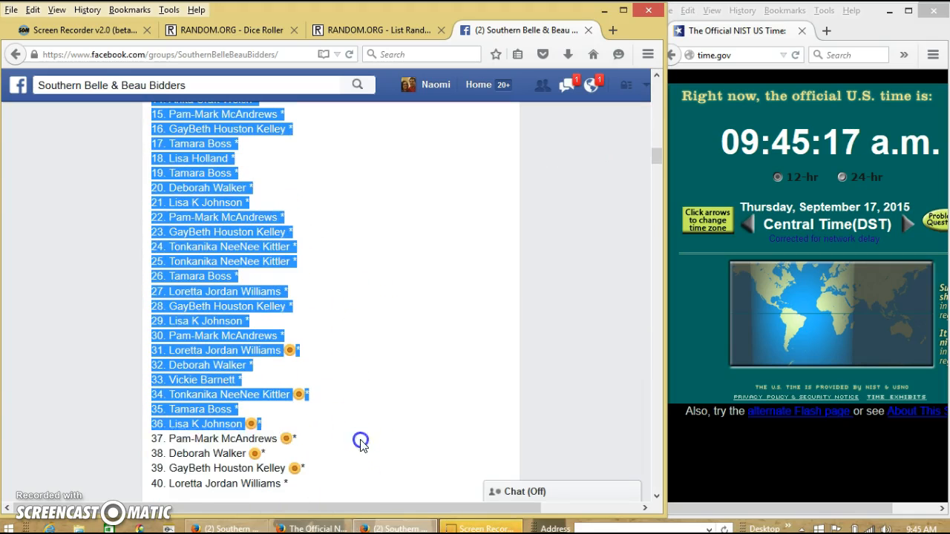
# Copy the 40-spot blow pops buyer list and comment 'live' under the group post
pyautogui.scroll(-3)
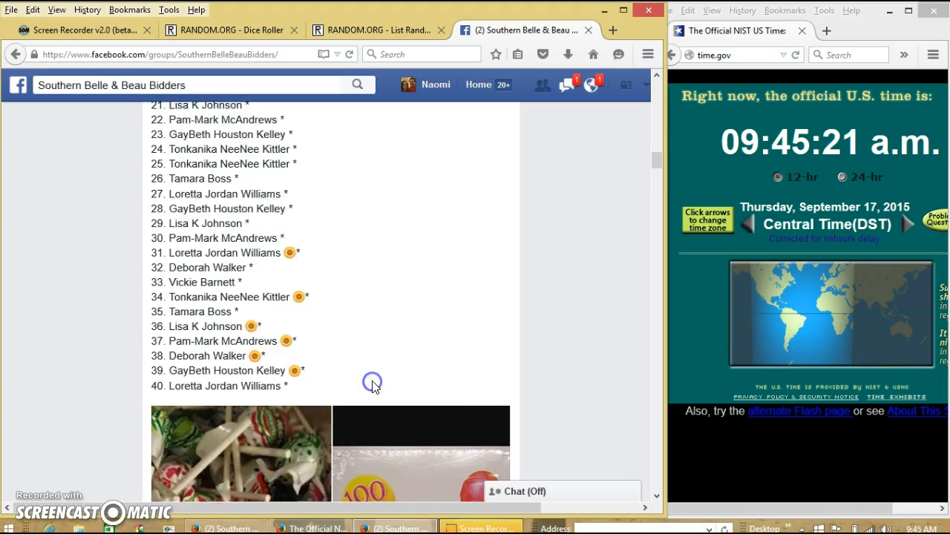
pyautogui.scroll(-3)
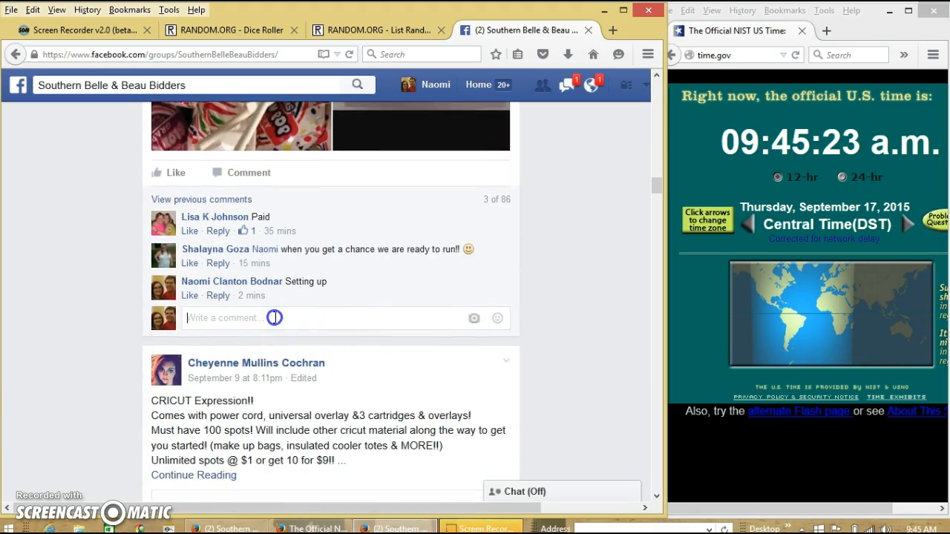
pyautogui.write('live')
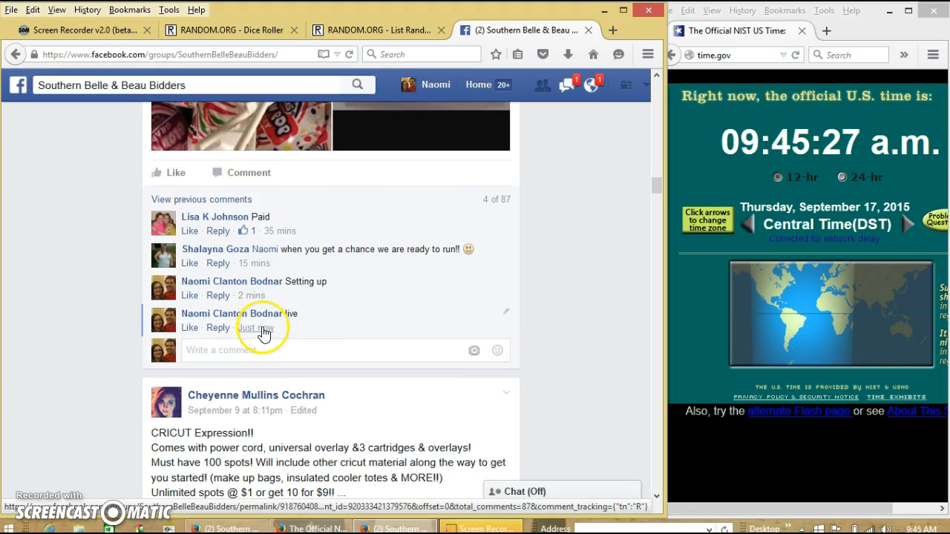
pyautogui.moveTo(256, 328)
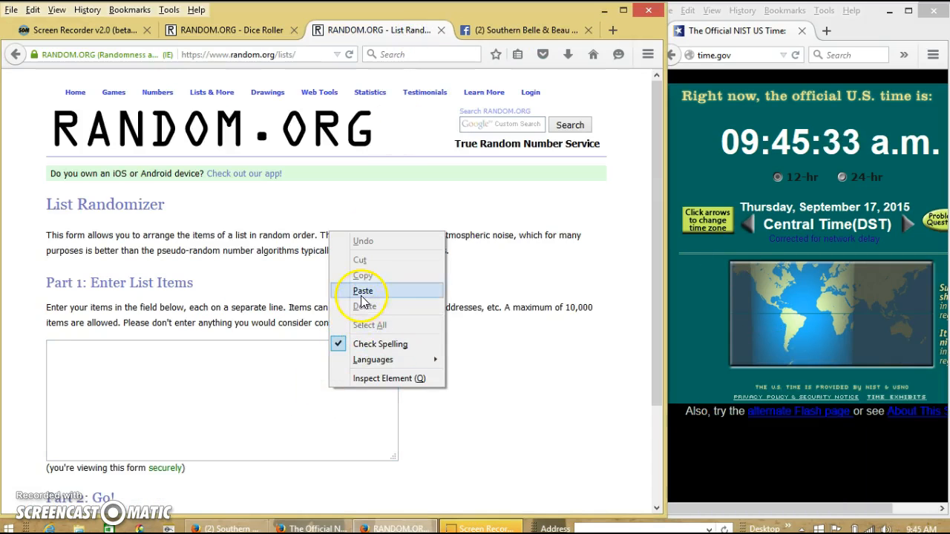
# Paste the 40-name buyer list into the List Randomizer entry box
pyautogui.click(363, 290)
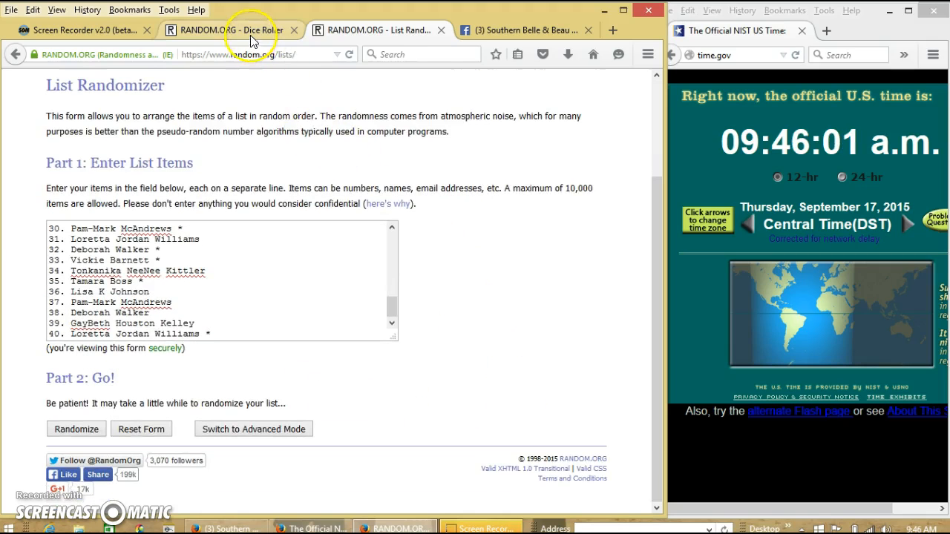
# Roll two dice twice, landing on 4 and 1, then return to the List Randomizer
pyautogui.click(223, 30)
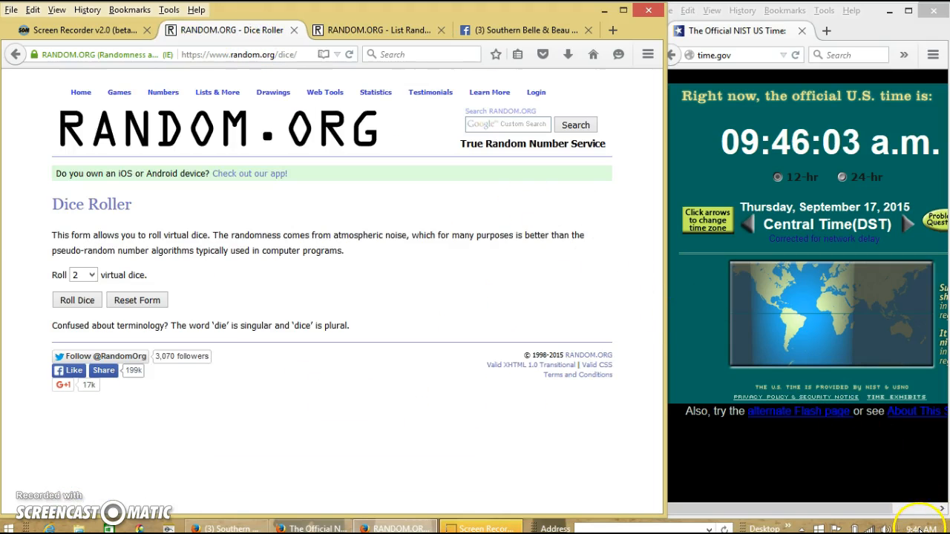
pyautogui.click(76, 300)
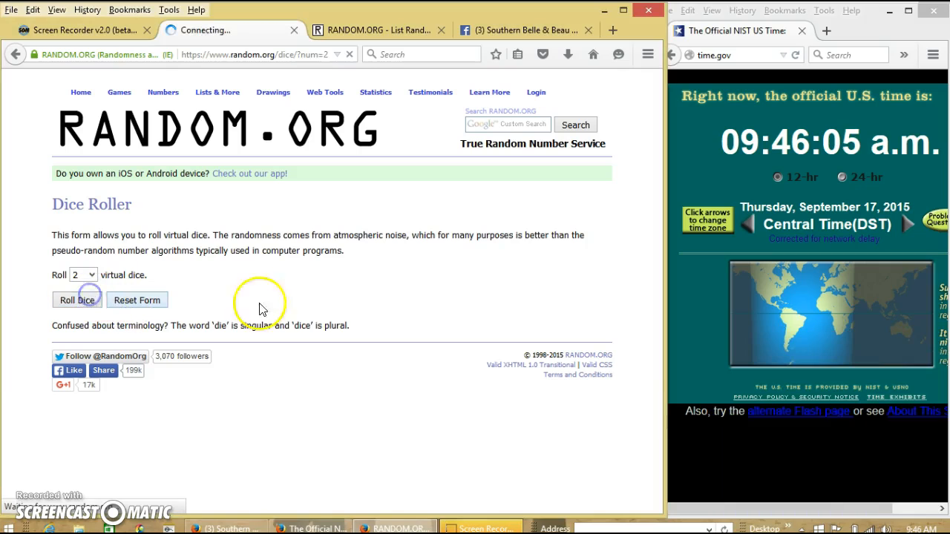
pyautogui.click(76, 299)
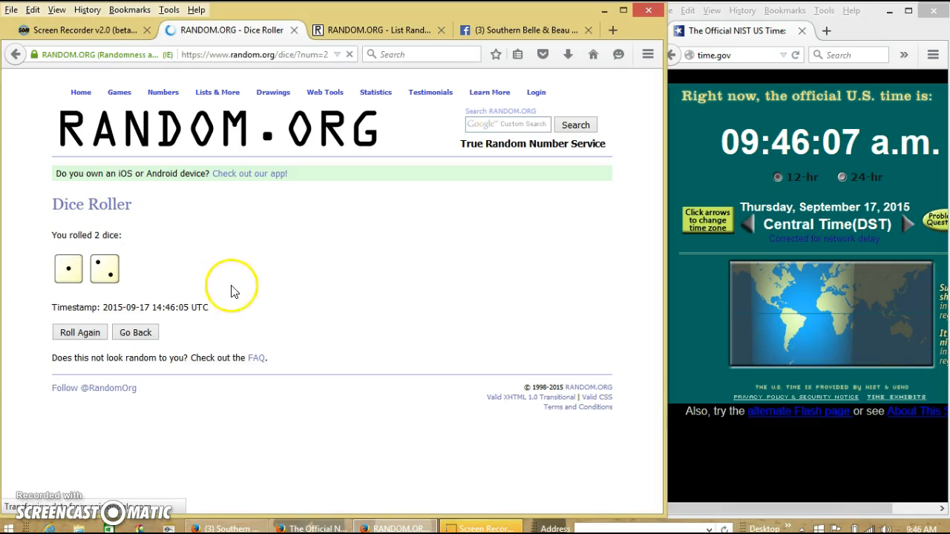
pyautogui.click(78, 332)
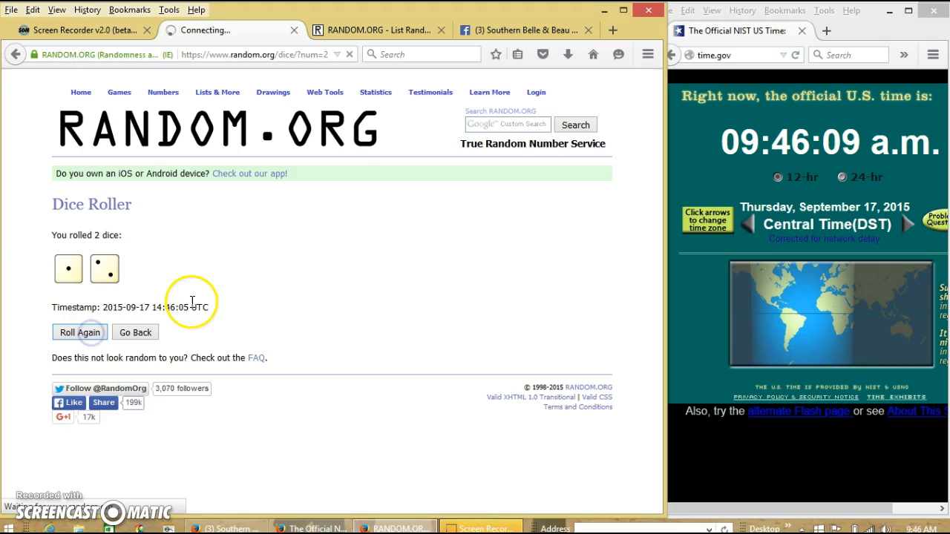
pyautogui.click(80, 332)
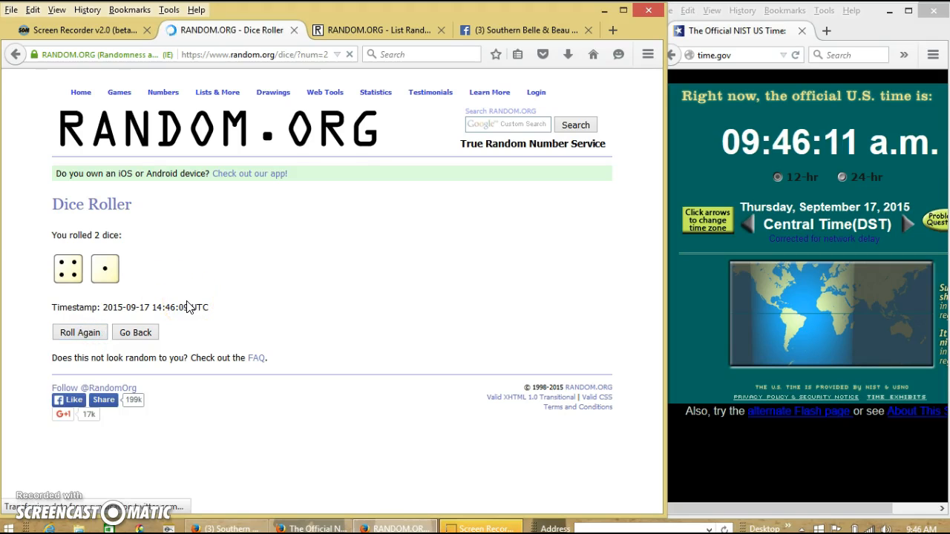
pyautogui.click(371, 30)
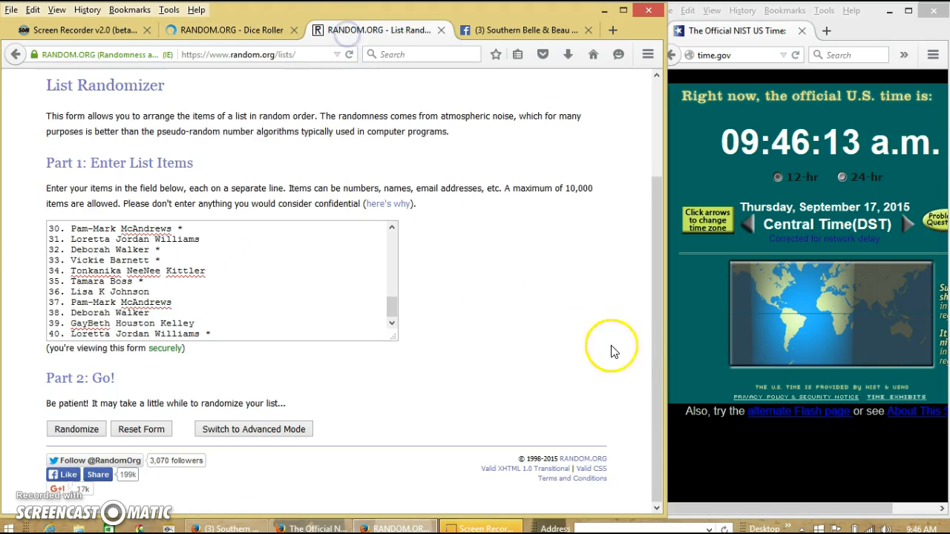
# Randomize the auction list for the first round and check the dice result
pyautogui.click(931, 528)
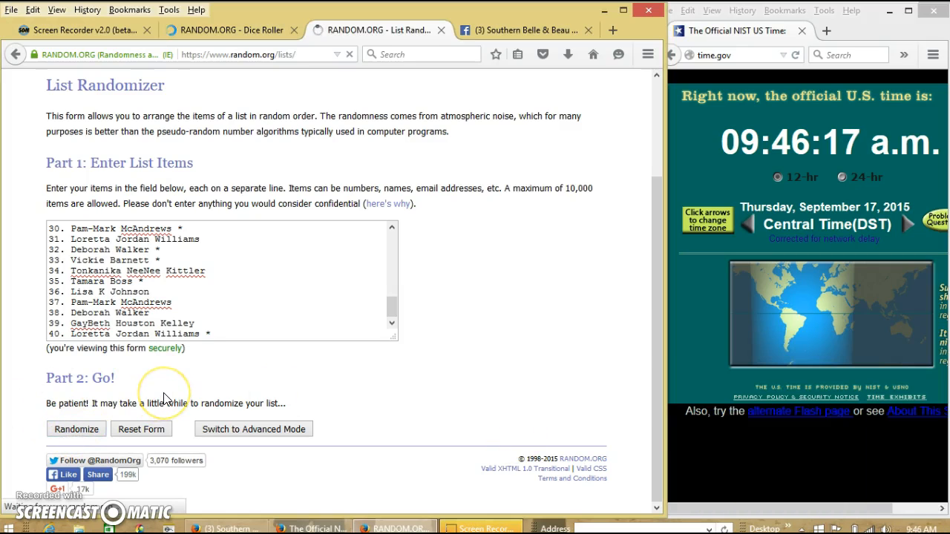
pyautogui.click(76, 429)
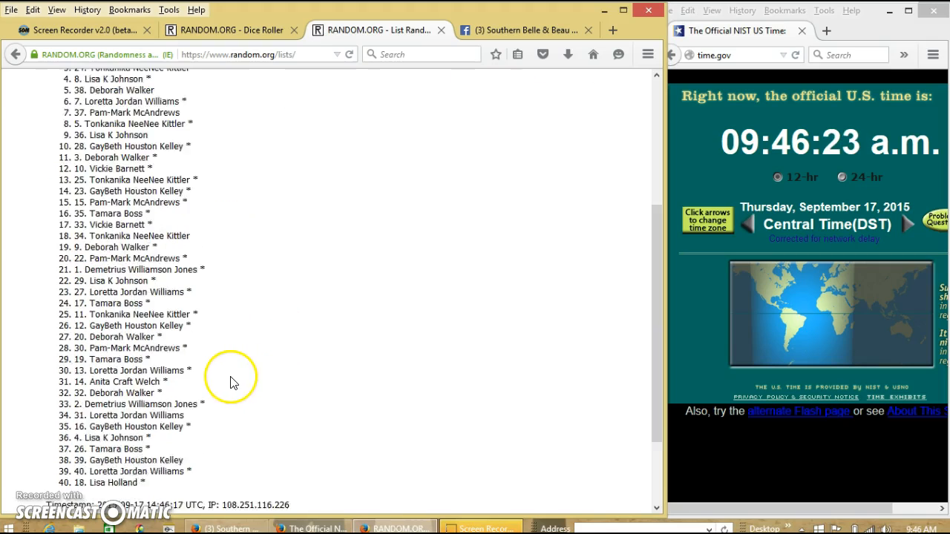
pyautogui.scroll(-3)
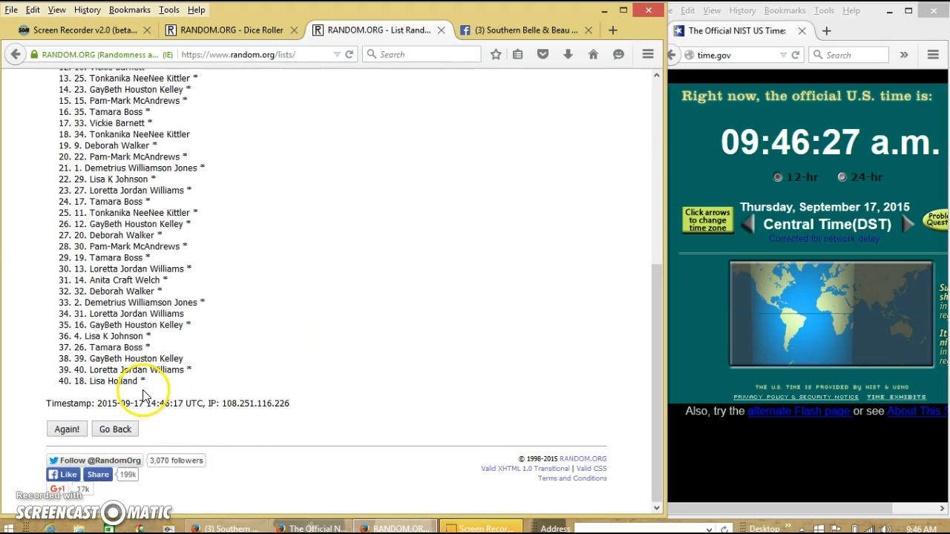
pyautogui.click(230, 30)
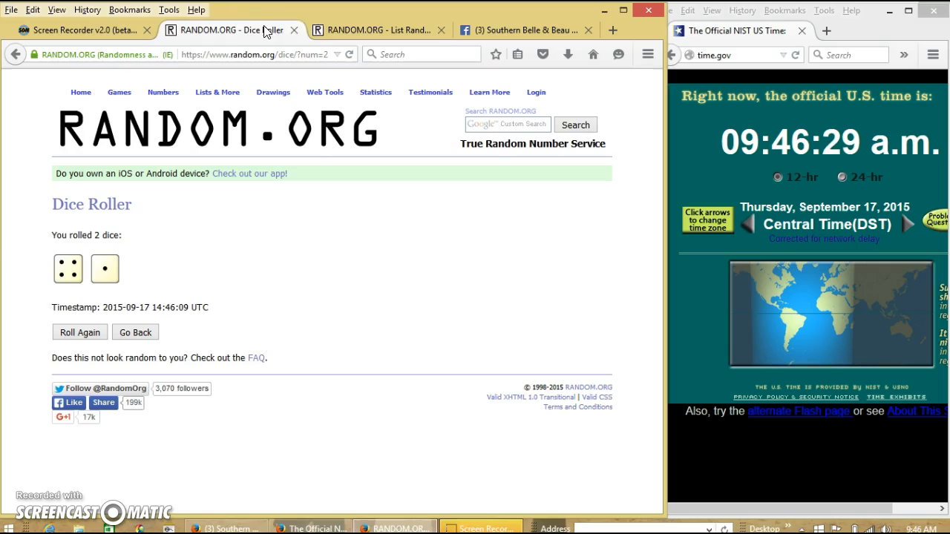
pyautogui.click(379, 30)
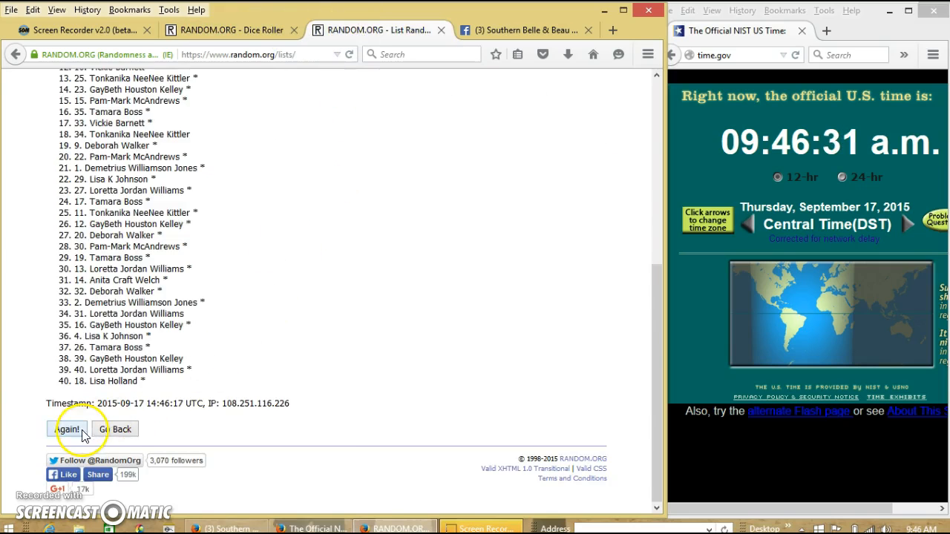
# Shuffle the list four more times, for five rounds matching 4 plus 1
pyautogui.click(66, 429)
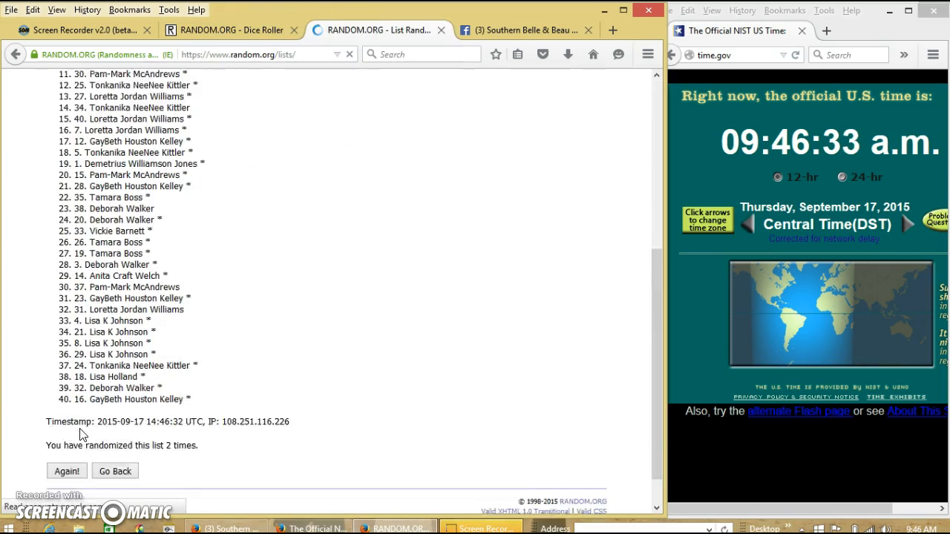
pyautogui.scroll(-3)
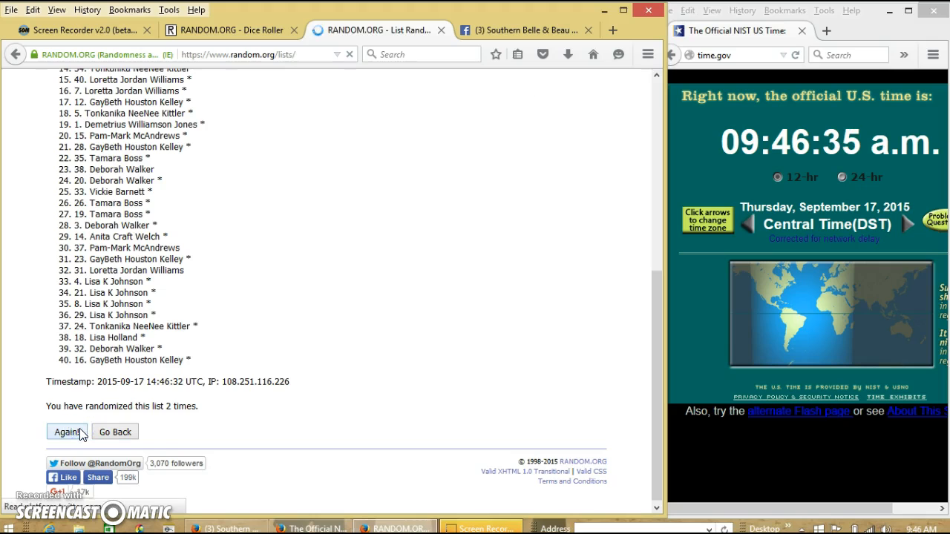
pyautogui.click(67, 432)
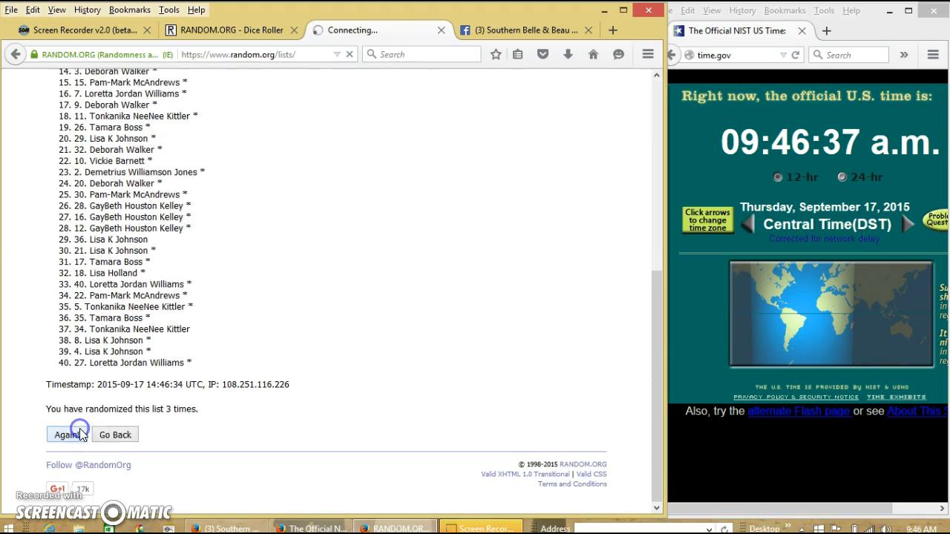
pyautogui.click(67, 434)
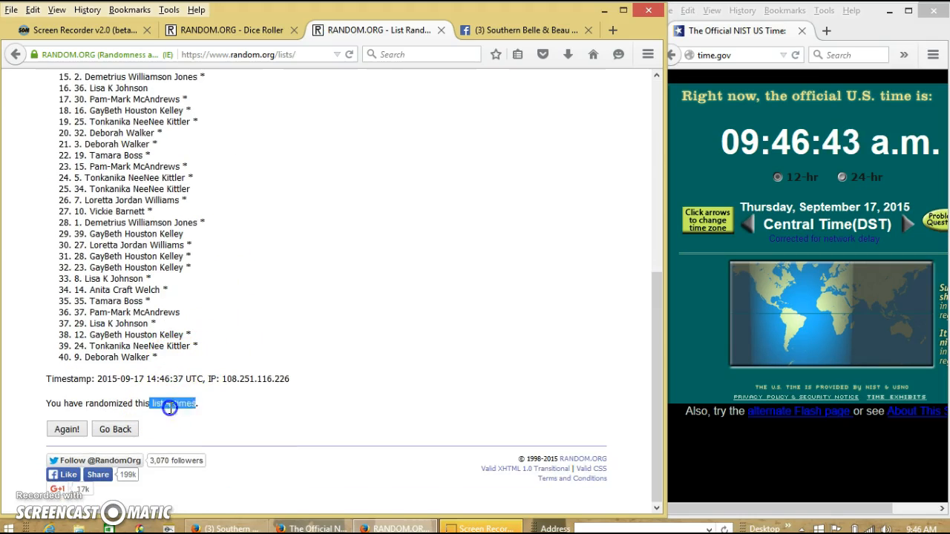
pyautogui.click(230, 30)
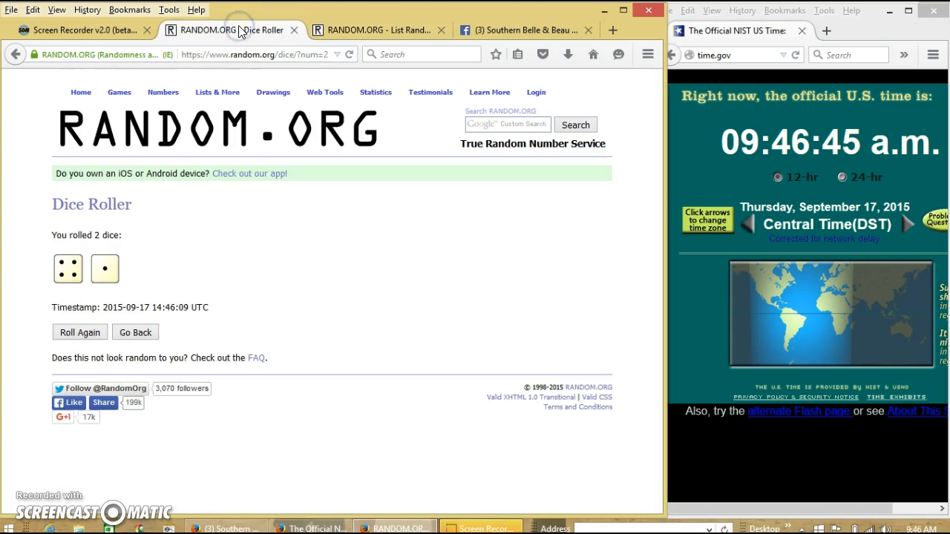
pyautogui.click(379, 30)
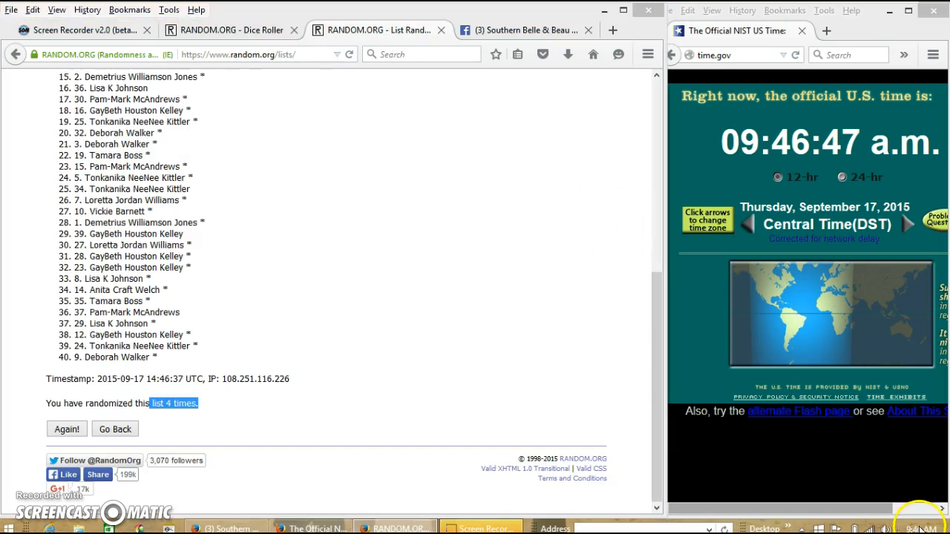
pyautogui.click(67, 429)
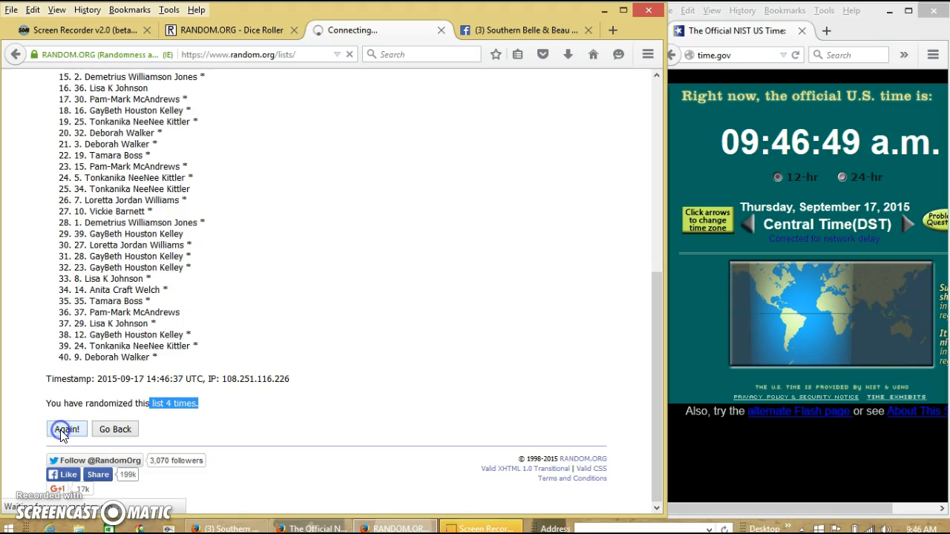
pyautogui.click(66, 429)
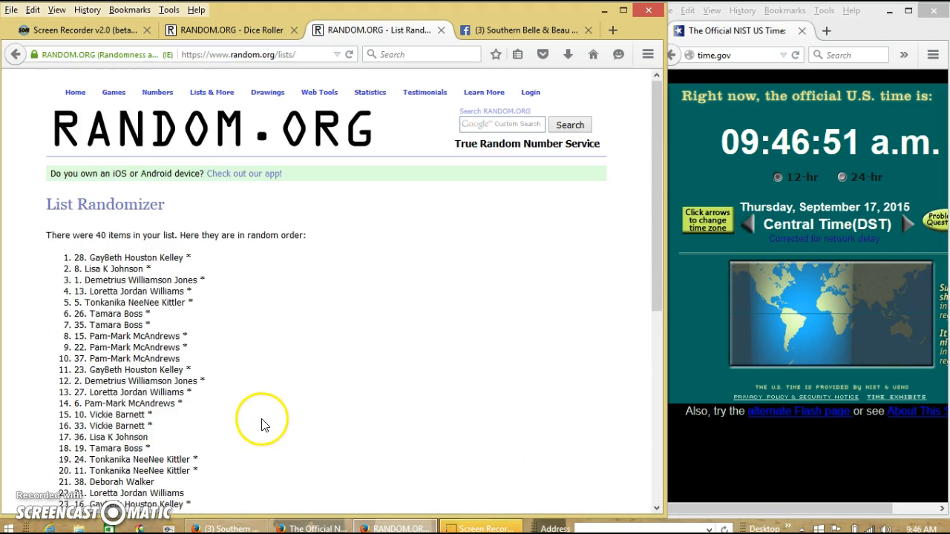
pyautogui.moveTo(267, 355)
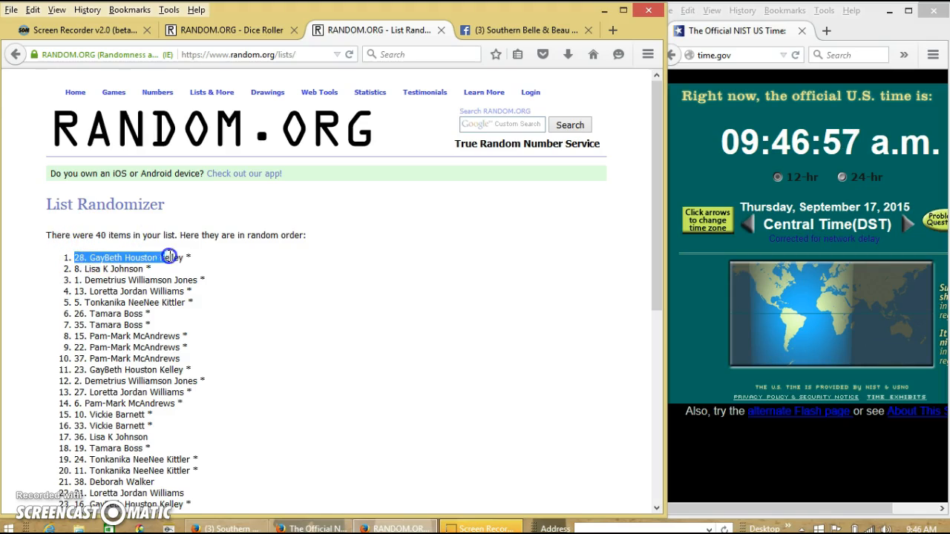
# Take spot 28 as winner after five shuffles and comment 'done' on Facebook
pyautogui.scroll(-3)
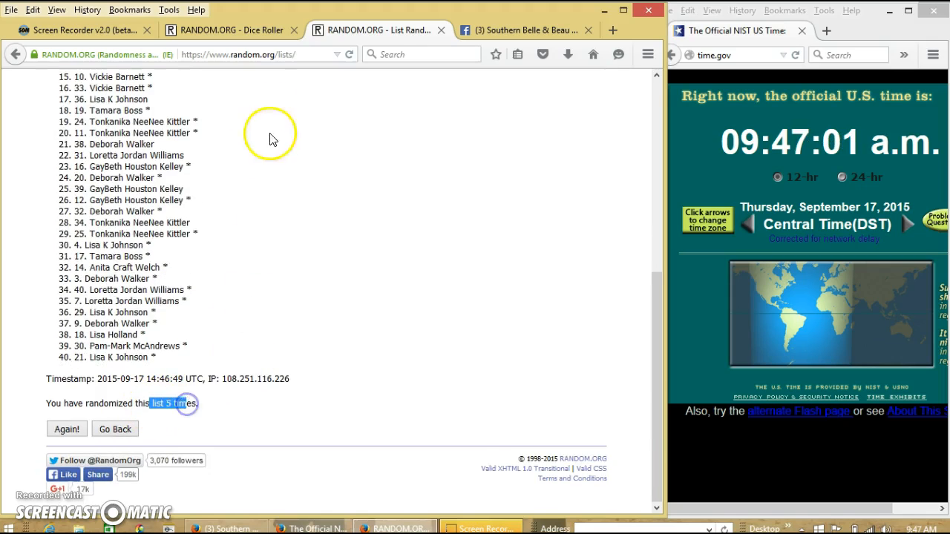
pyautogui.click(226, 29)
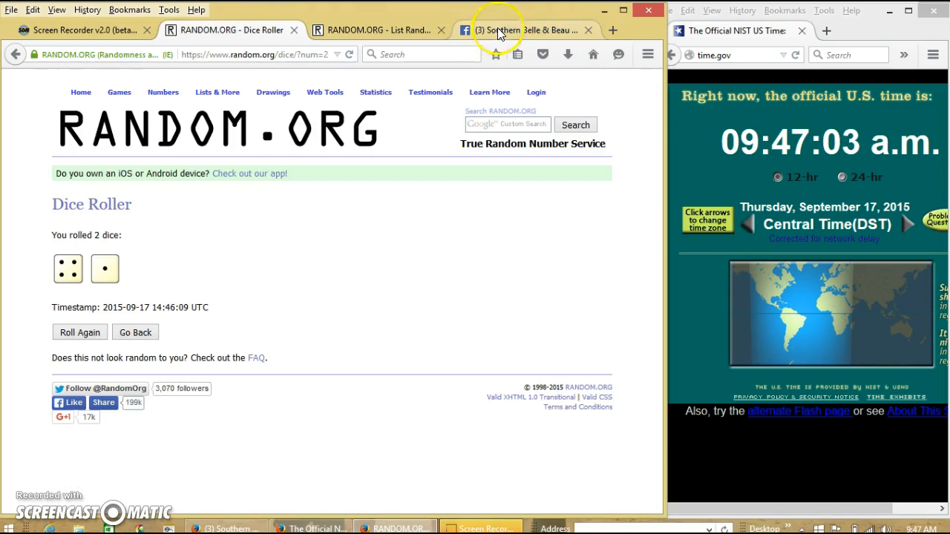
pyautogui.click(524, 30)
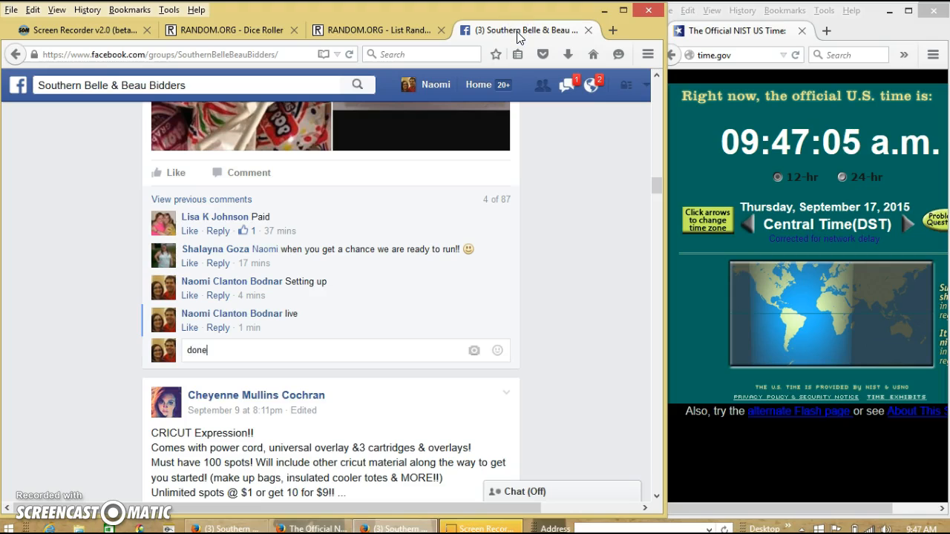
pyautogui.press('enter')
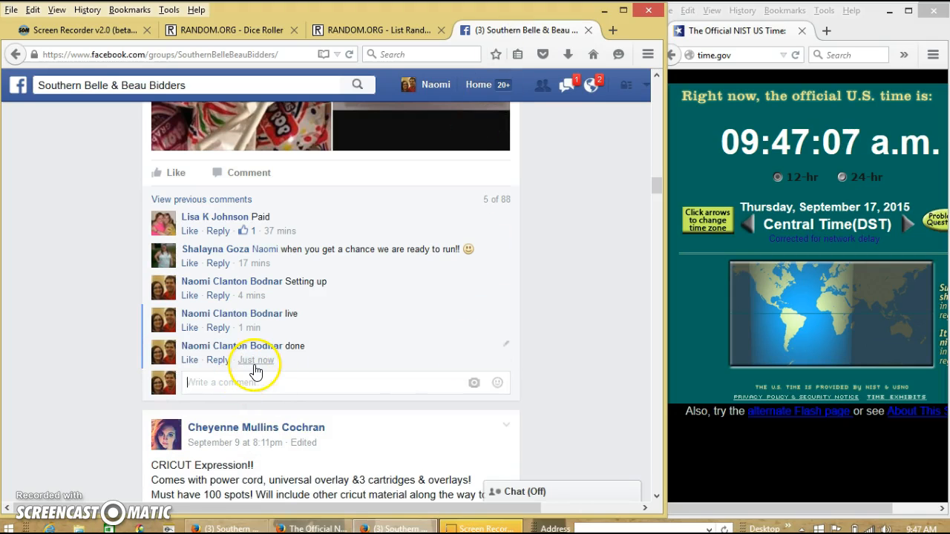